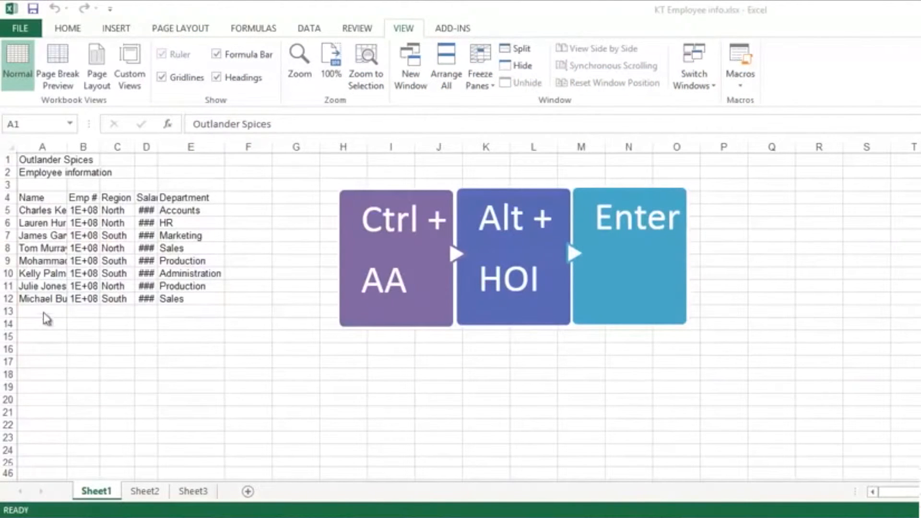
pyautogui.moveTo(117, 320)
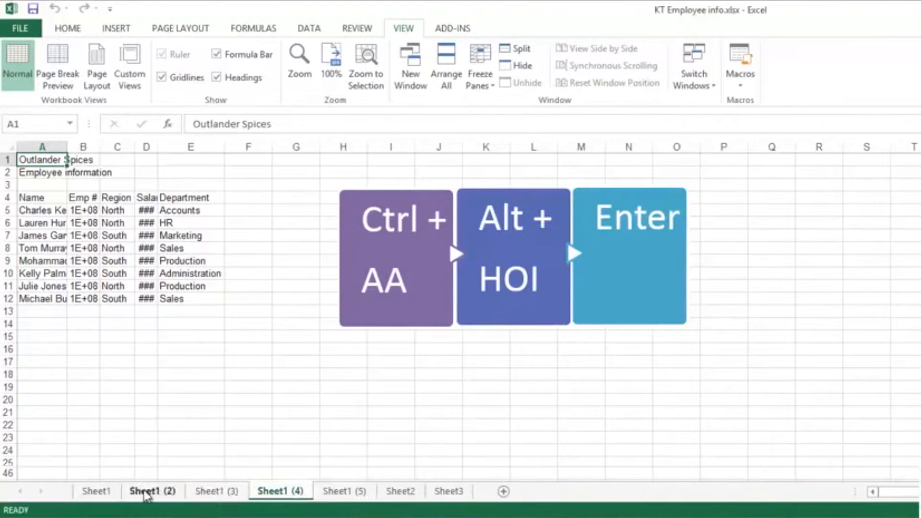
# Return to the original Sheet1 with the Home ribbon showing, after making copies Sheet1 (2)–(5).
pyautogui.click(97, 491)
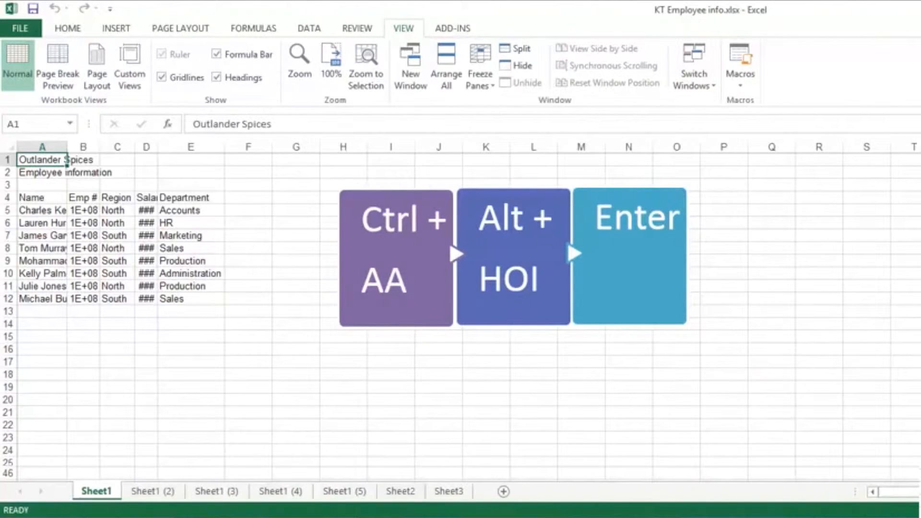
pyautogui.click(67, 28)
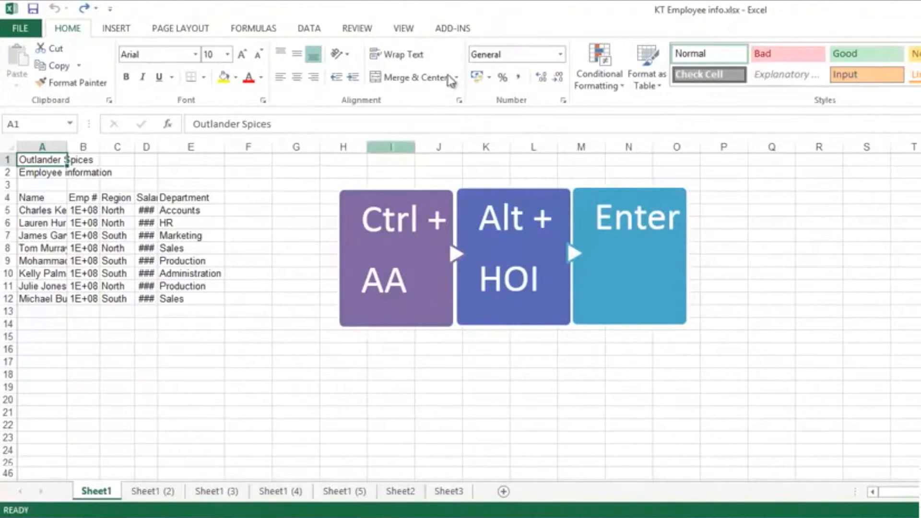
# Add the Record Macro command from View > Macros to the Quick Access Toolbar.
pyautogui.click(404, 28)
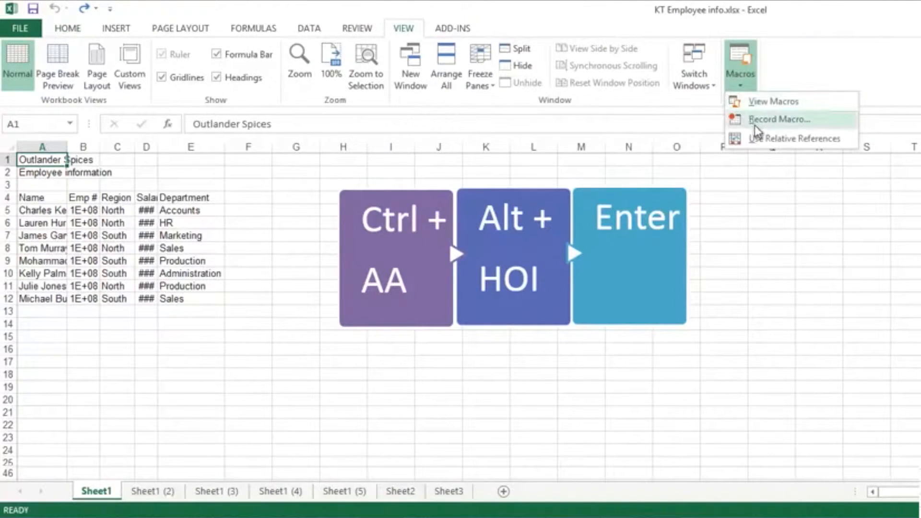
pyautogui.moveTo(781, 119)
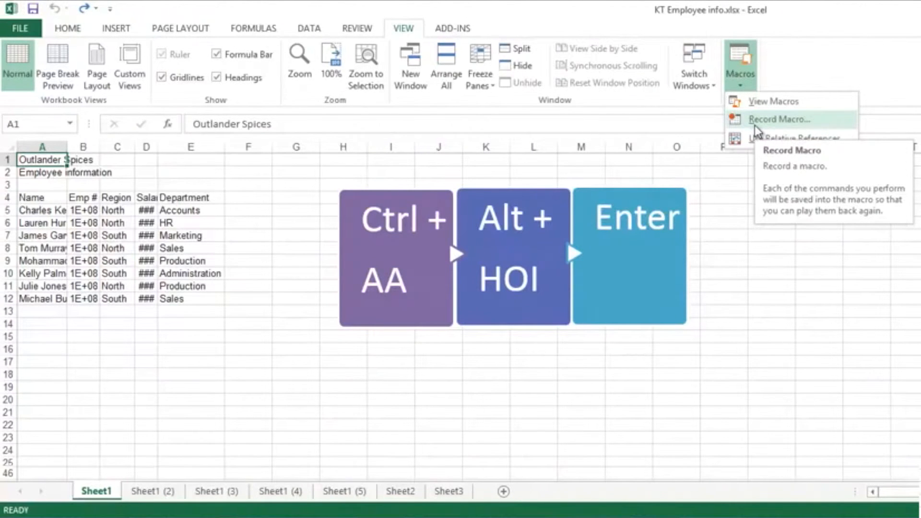
pyautogui.rightClick(779, 119)
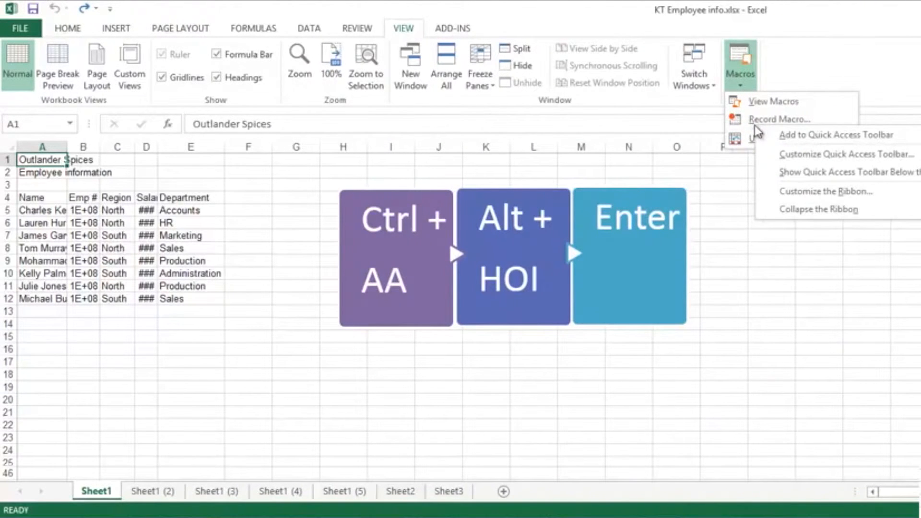
pyautogui.moveTo(797, 138)
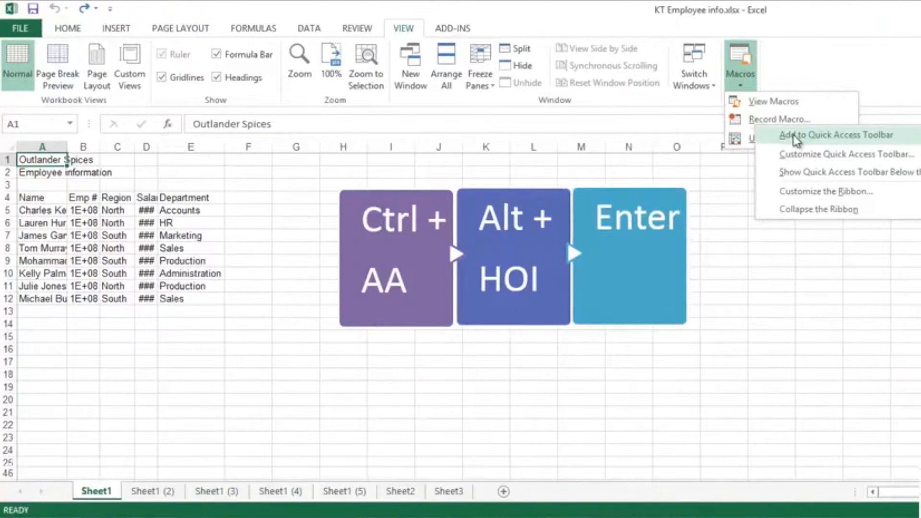
pyautogui.click(825, 134)
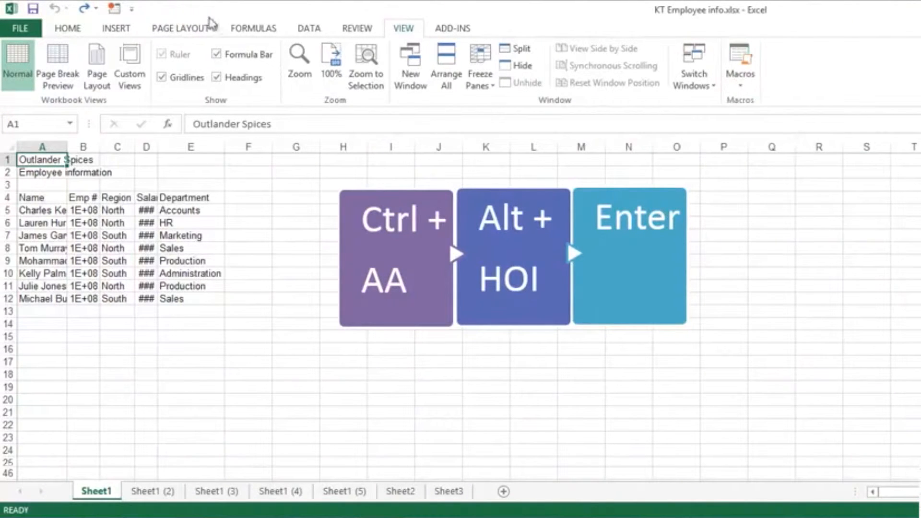
pyautogui.moveTo(115, 9)
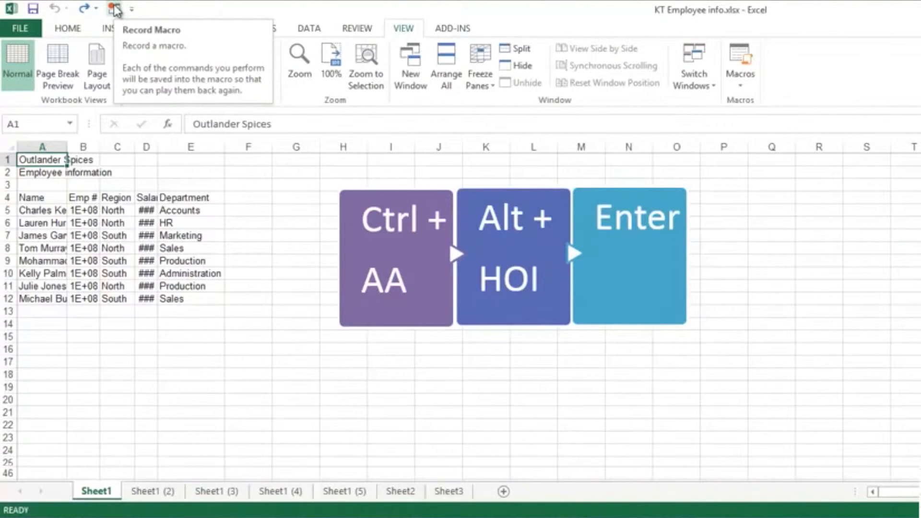
# Start recording macro FormatColumns in this workbook, shortcut Ctrl+m, description 'Format Column Widths and use Styles'.
pyautogui.click(115, 9)
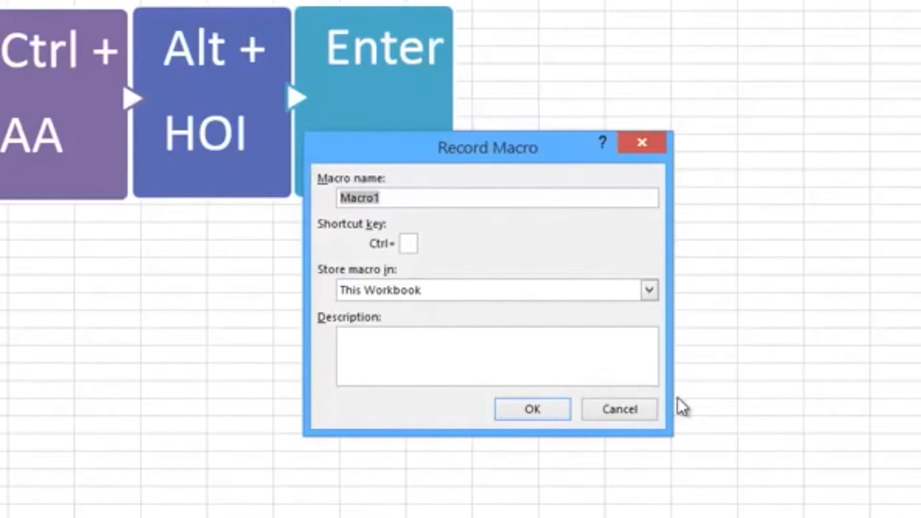
pyautogui.write('Format')
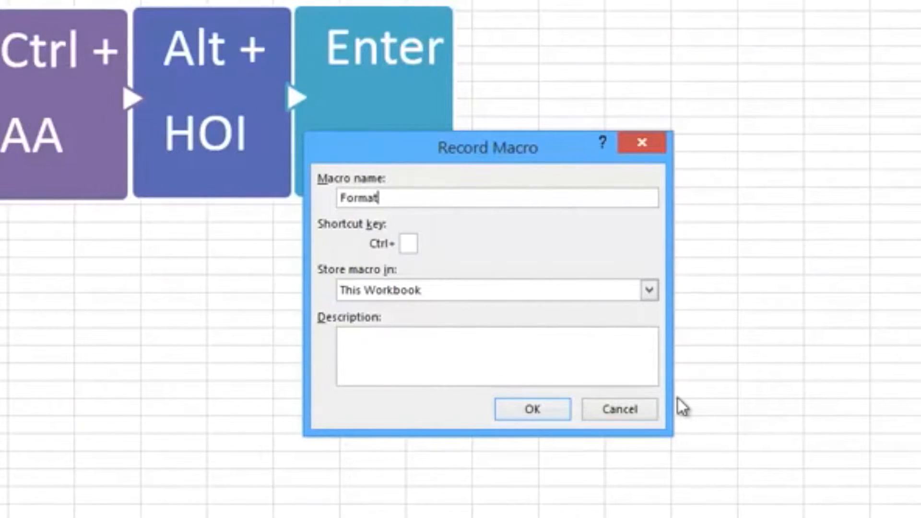
pyautogui.write('Spread')
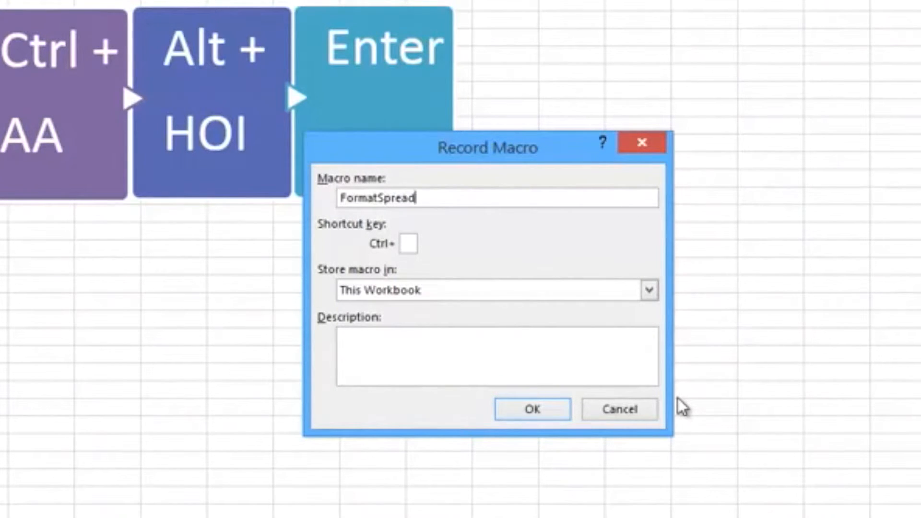
pyautogui.write('sheet')
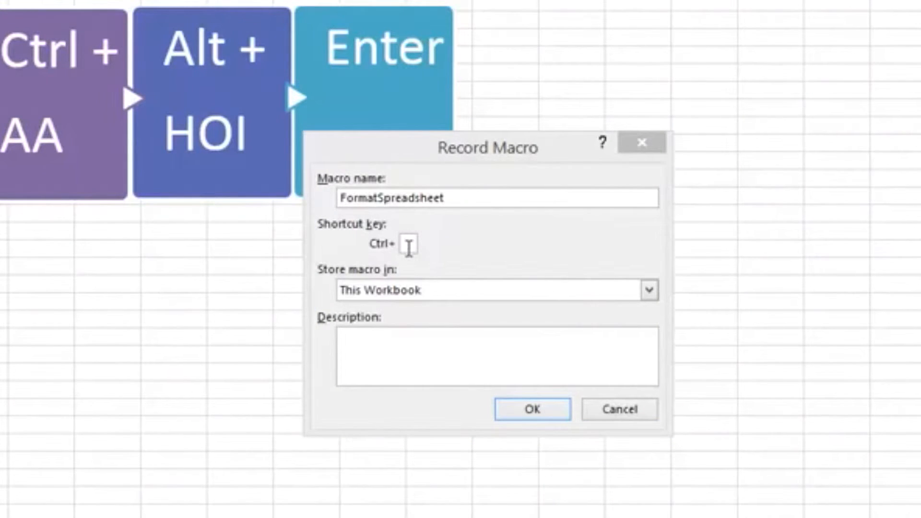
pyautogui.moveTo(426, 258)
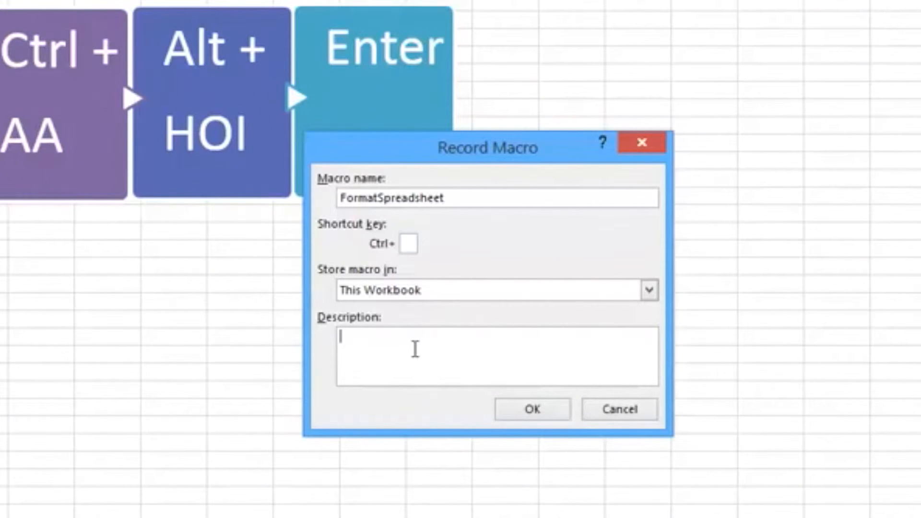
pyautogui.write('Format Column Widths and use Styles')
pyautogui.click(498, 198)
pyautogui.write('FormatColumns')
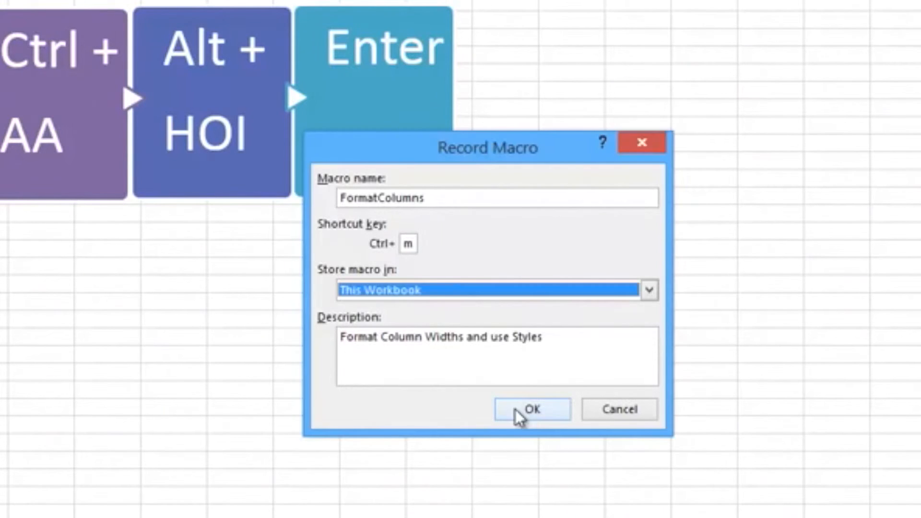
pyautogui.click(532, 409)
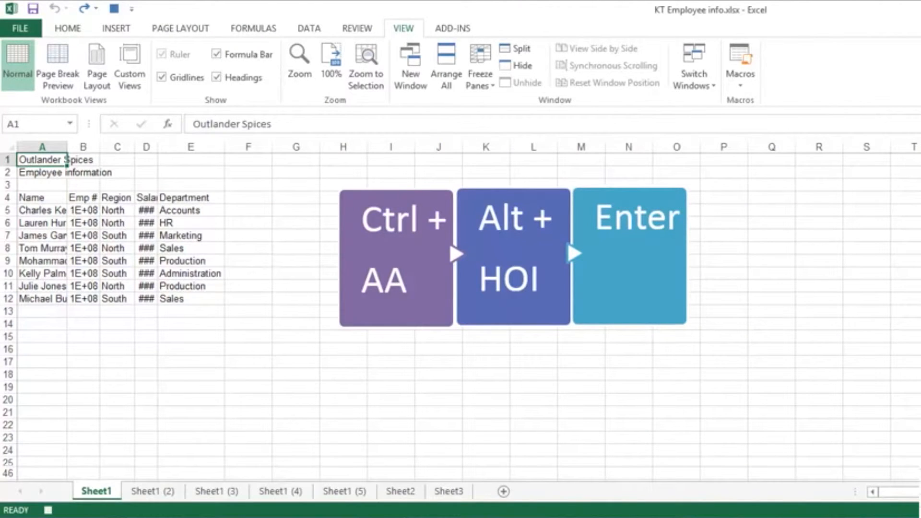
pyautogui.moveTo(68, 28)
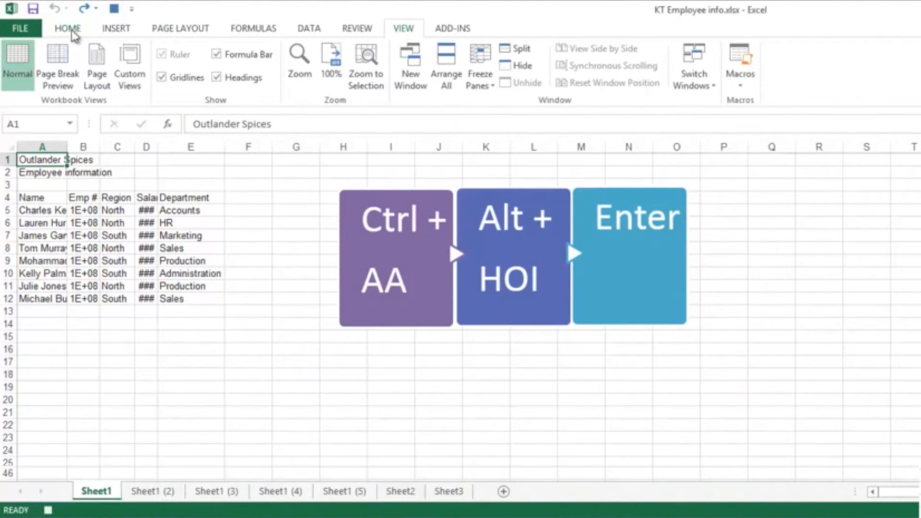
# Insert a blank row below the title and select the Name–Department headings for a heading style.
pyautogui.click(67, 27)
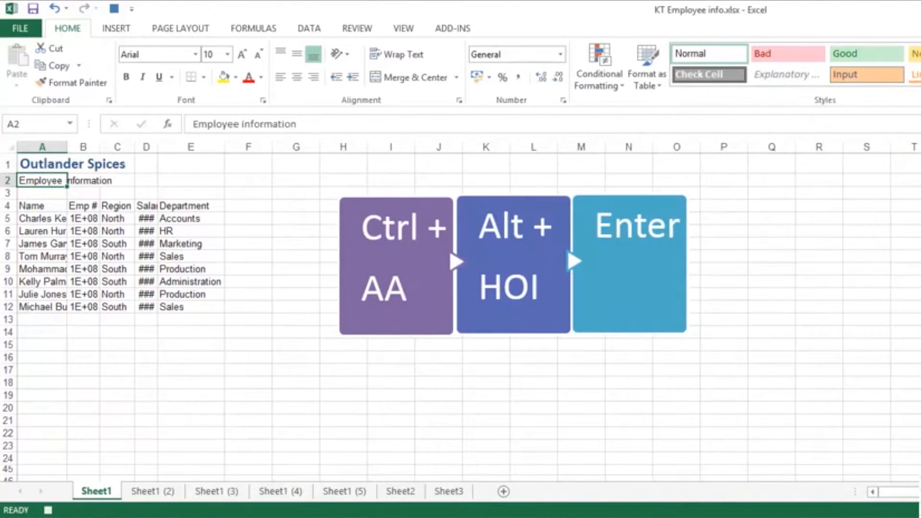
pyautogui.moveTo(785, 164)
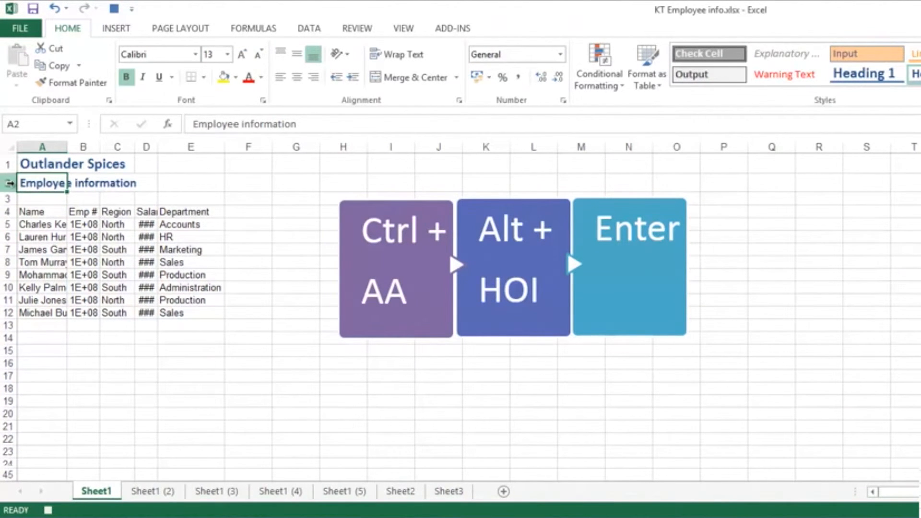
pyautogui.rightClick(9, 183)
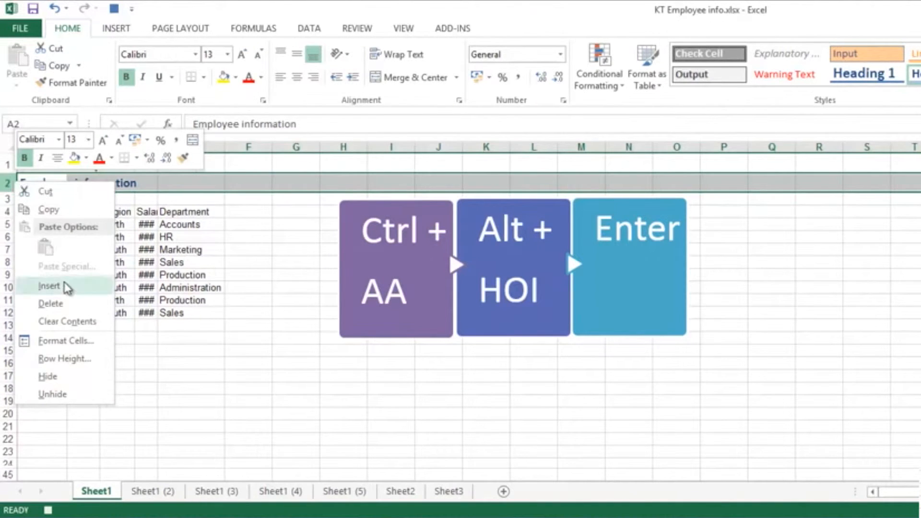
pyautogui.click(48, 286)
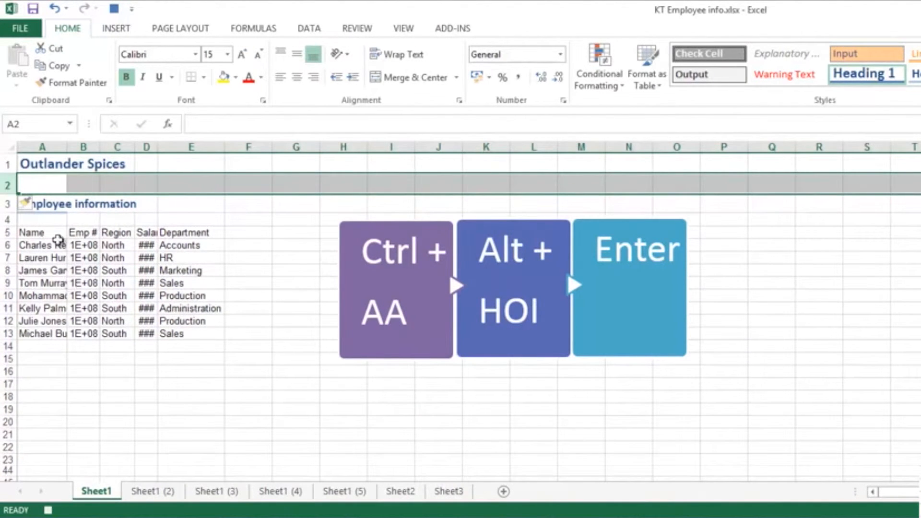
pyautogui.moveTo(33, 232); pyautogui.dragTo(197, 233)
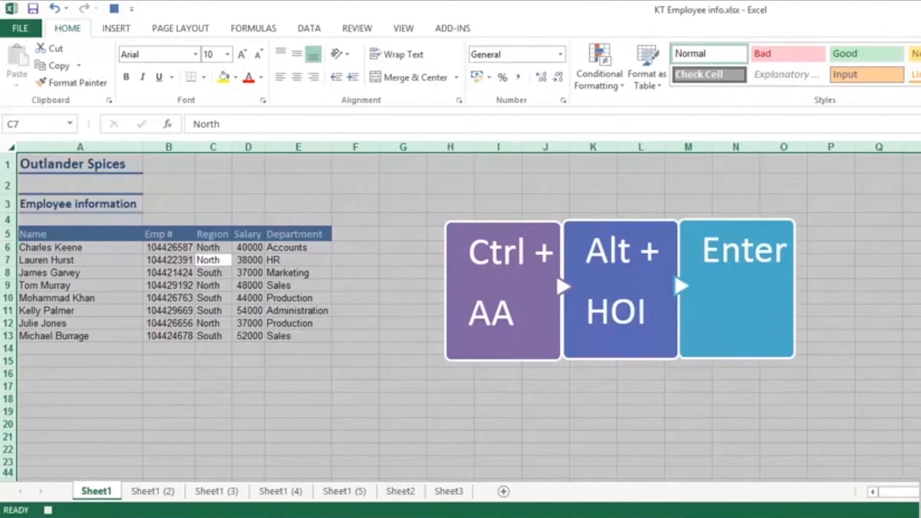
# Stop recording the macro and switch to the unformatted Sheet1 (3).
pyautogui.click(404, 27)
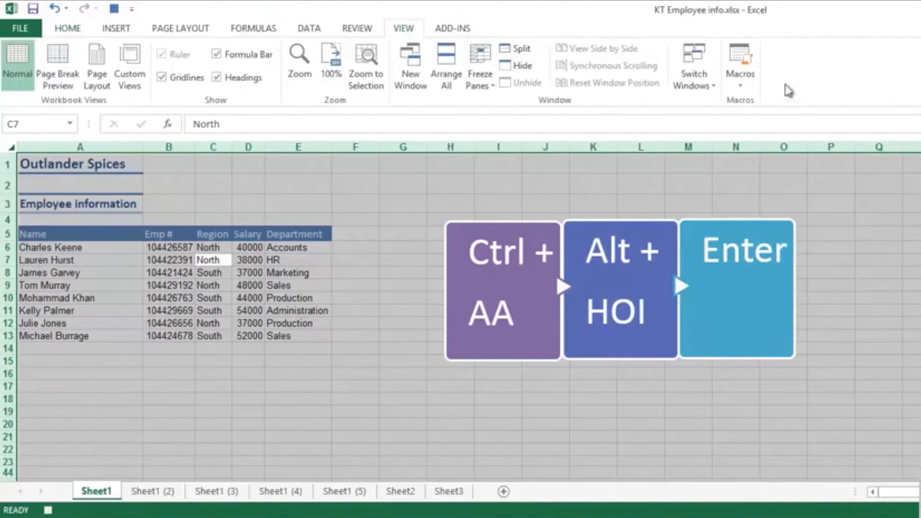
pyautogui.click(740, 64)
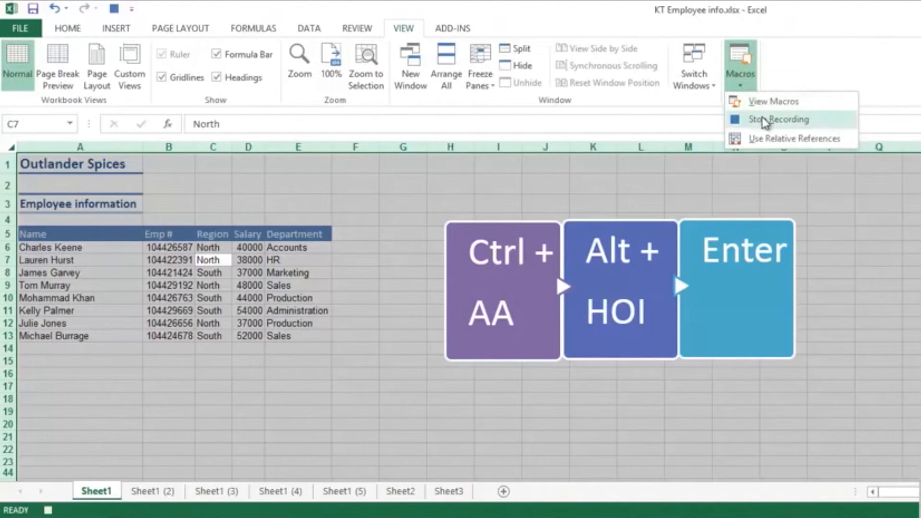
pyautogui.click(779, 119)
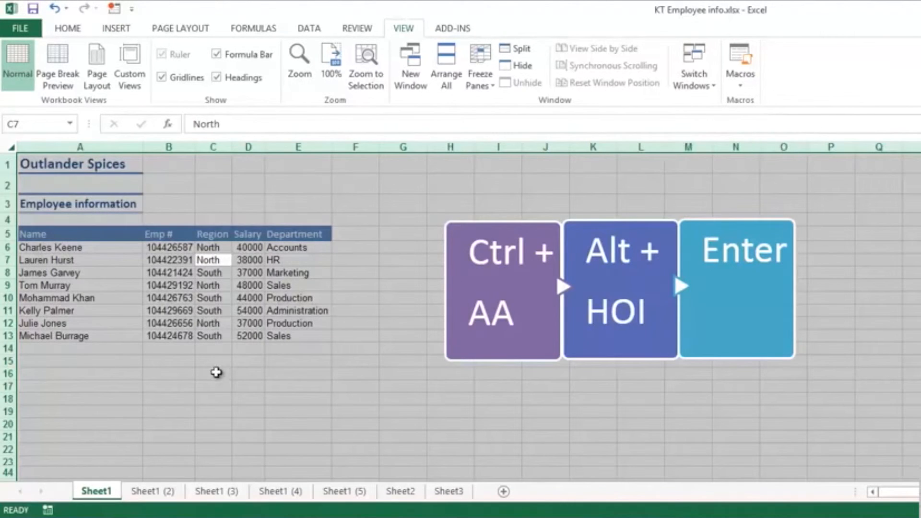
pyautogui.click(213, 373)
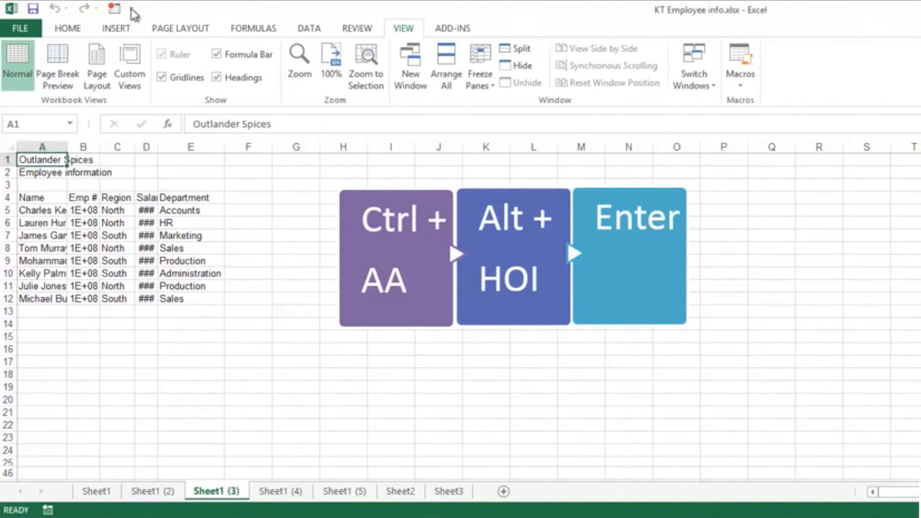
# Add the FormatColumns macro to the Quick Access Toolbar from the Macros command list.
pyautogui.click(131, 9)
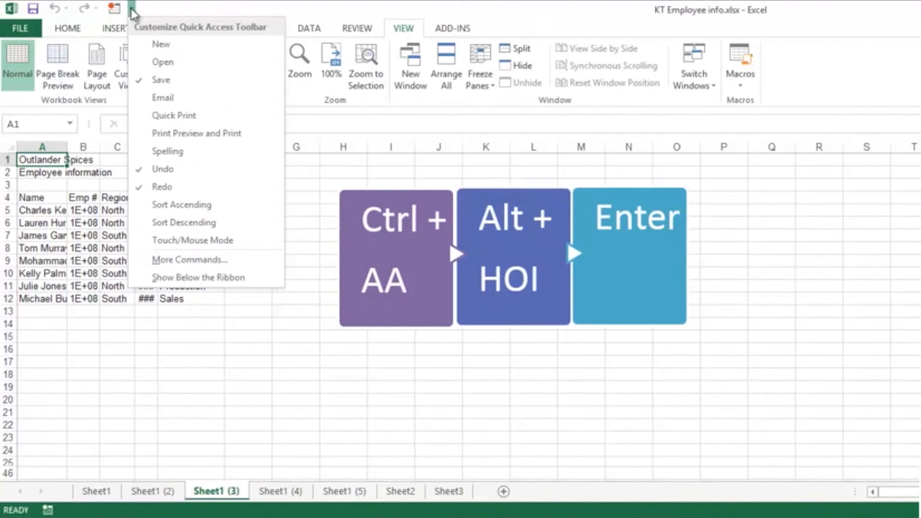
pyautogui.moveTo(205, 260)
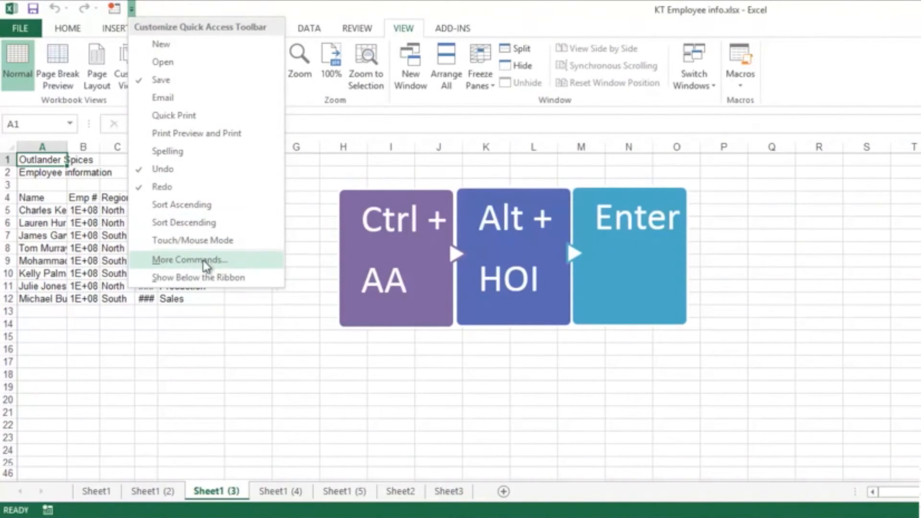
pyautogui.click(189, 261)
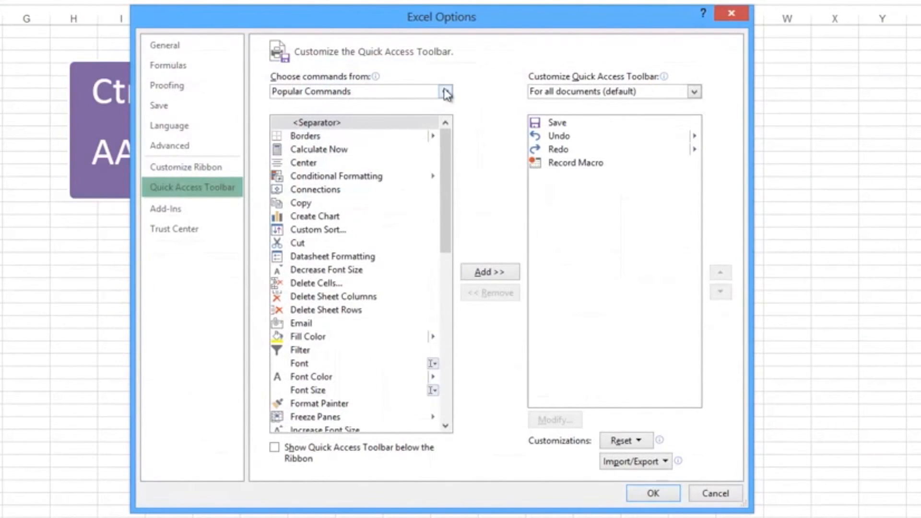
pyautogui.click(445, 91)
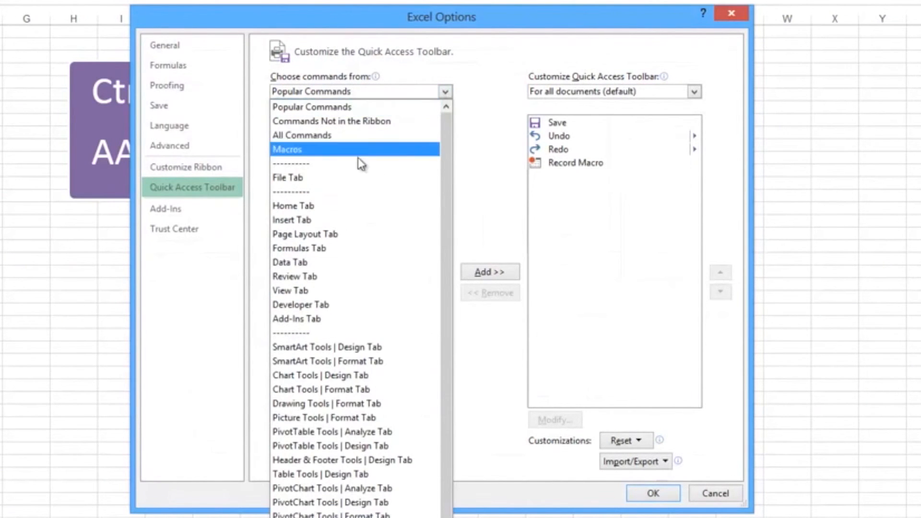
pyautogui.click(287, 149)
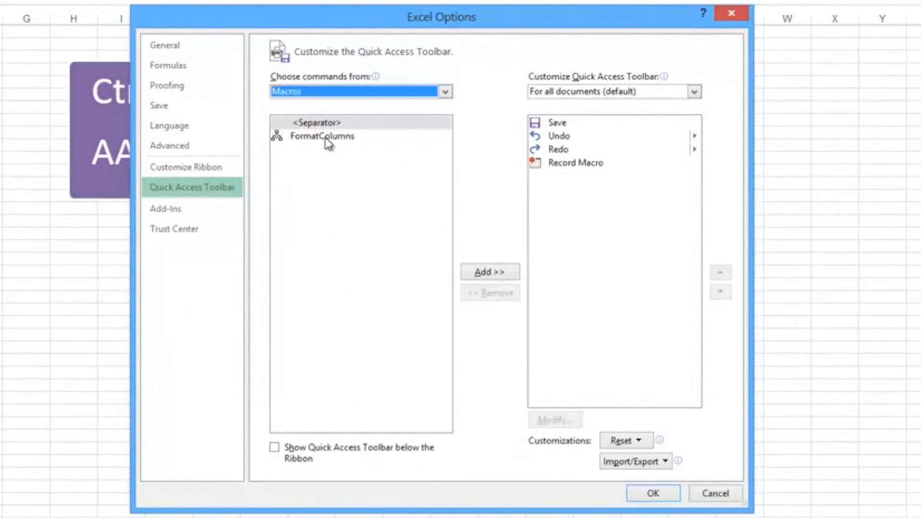
pyautogui.click(322, 136)
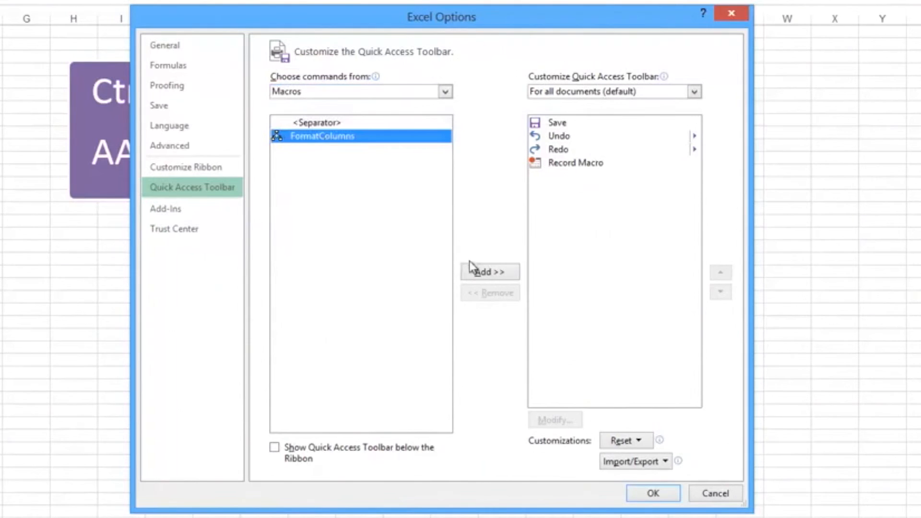
pyautogui.click(490, 271)
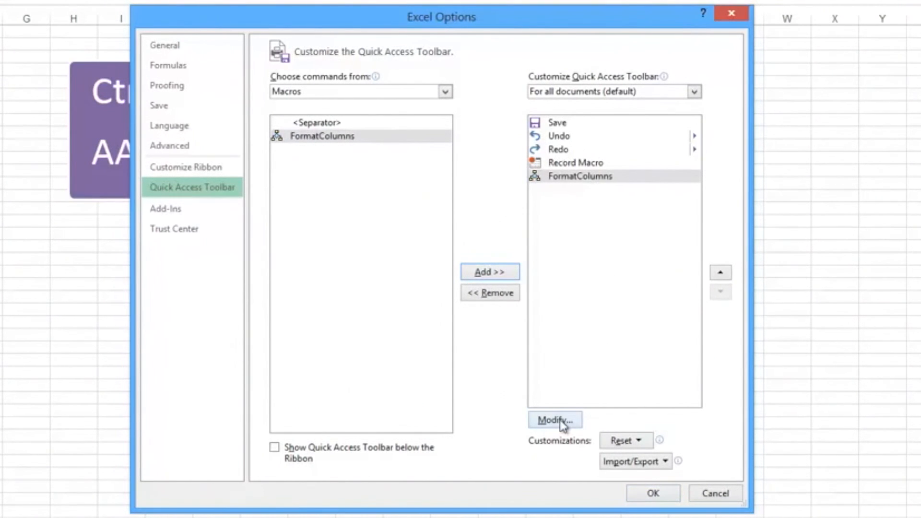
# Give the FormatColumns button a smiley-face icon and apply the customization.
pyautogui.click(554, 421)
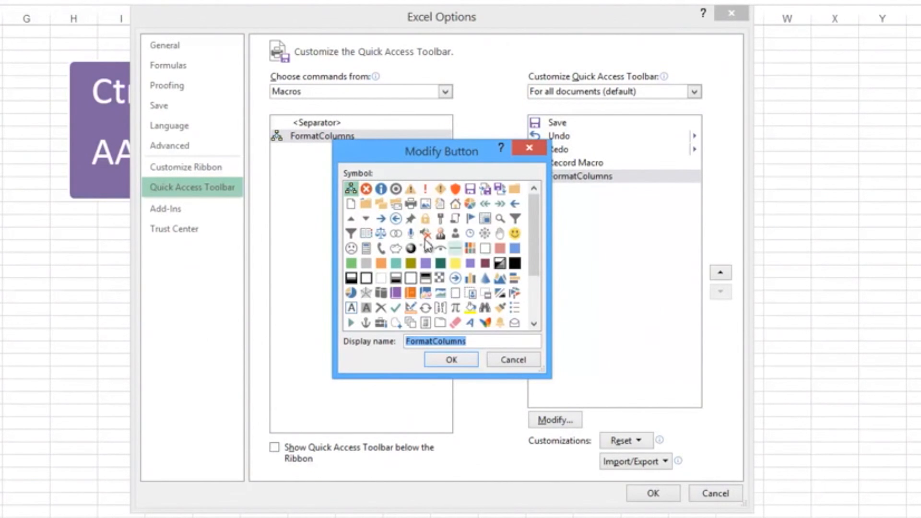
pyautogui.moveTo(518, 247)
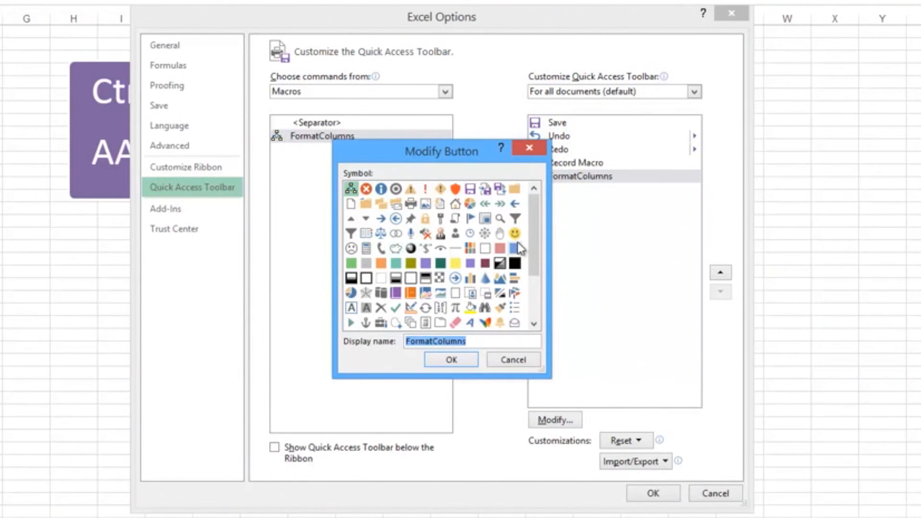
pyautogui.click(515, 233)
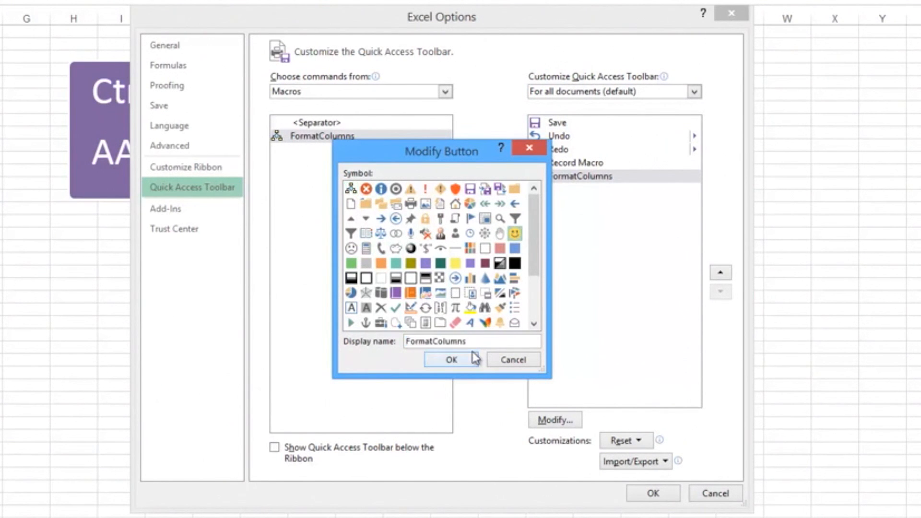
pyautogui.click(451, 359)
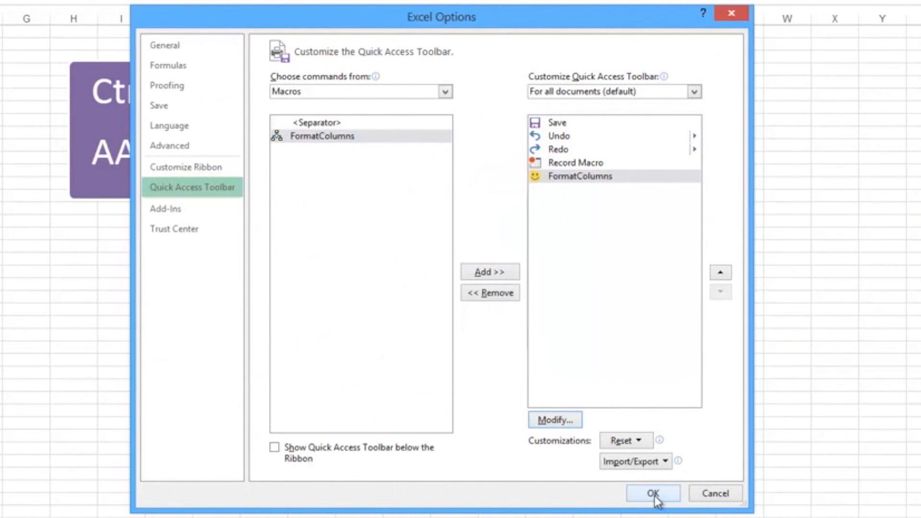
pyautogui.click(653, 493)
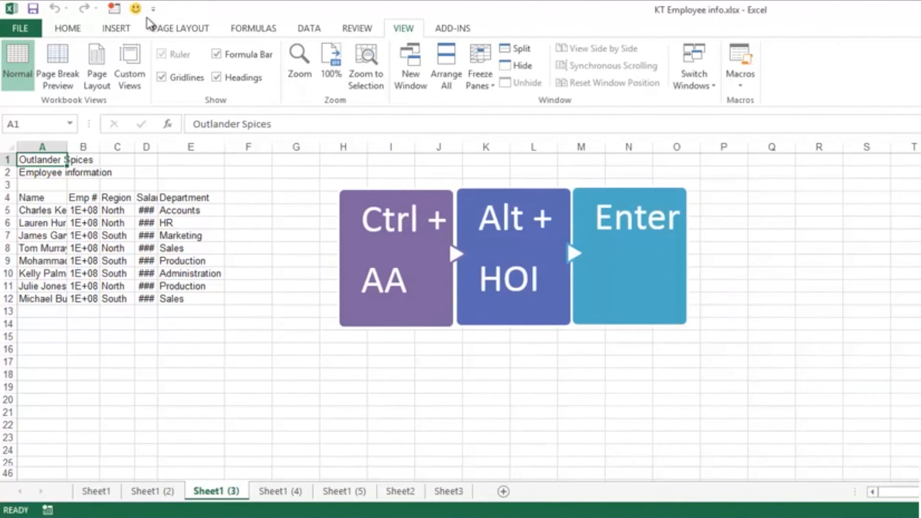